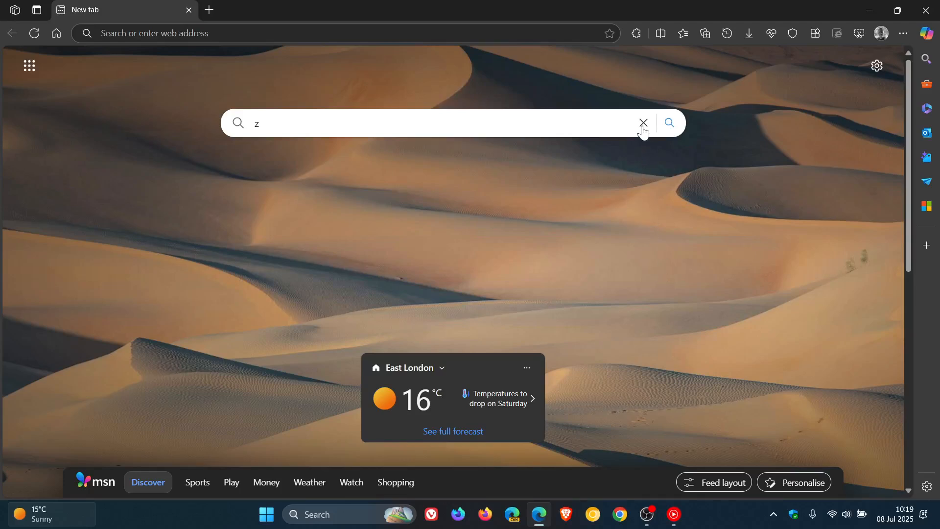
- Clear the stray letter from the new tab search box and put the cursor in it
left_click(643, 123)
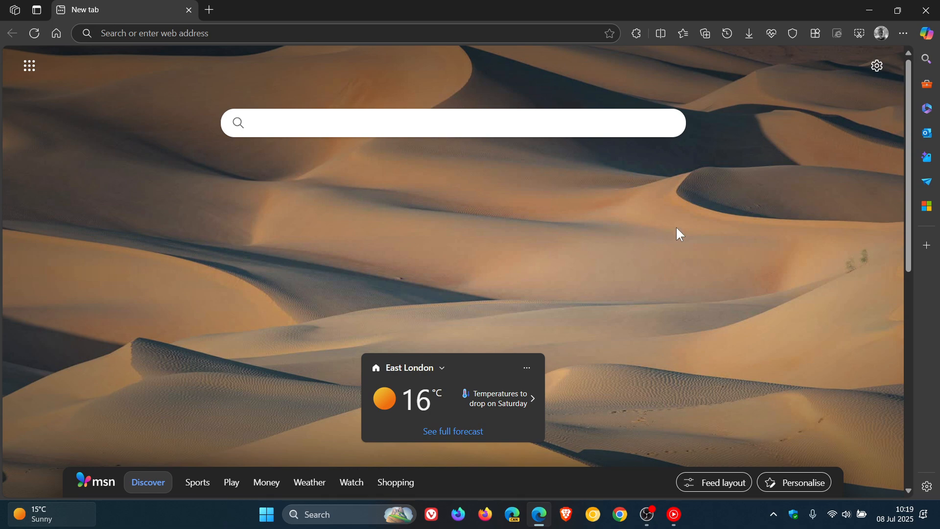
mouse_move(757, 262)
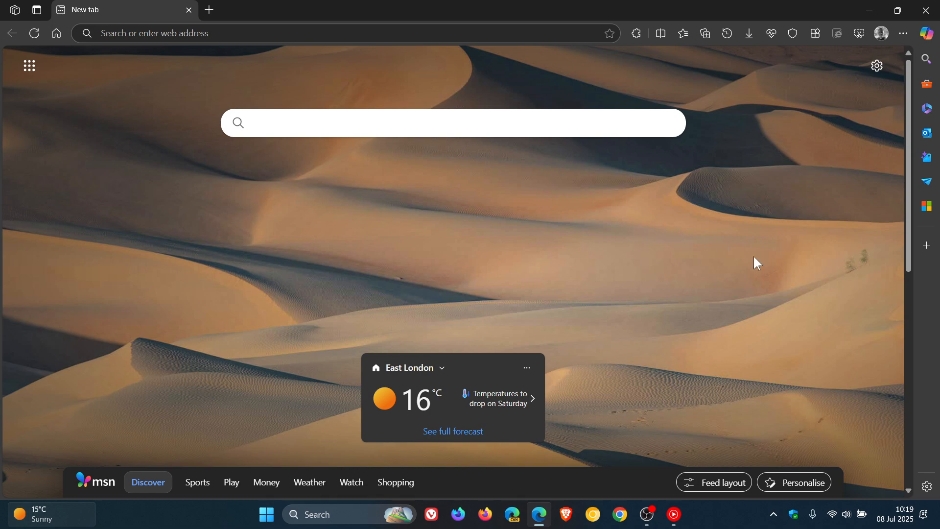
left_click(452, 123)
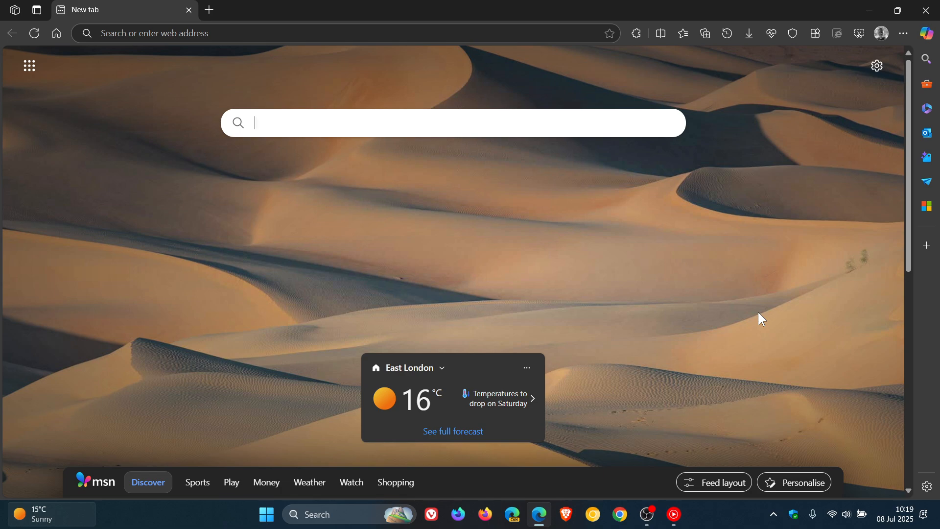
mouse_move(759, 314)
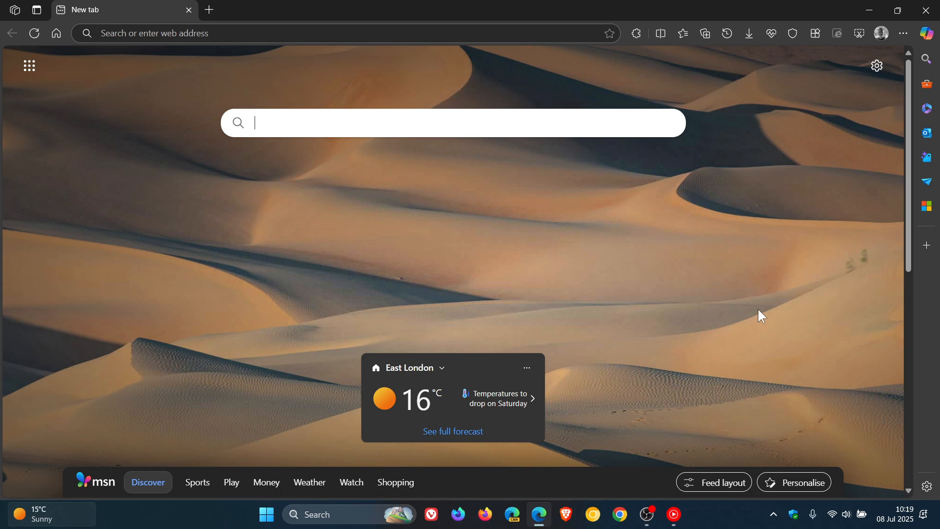
mouse_move(761, 314)
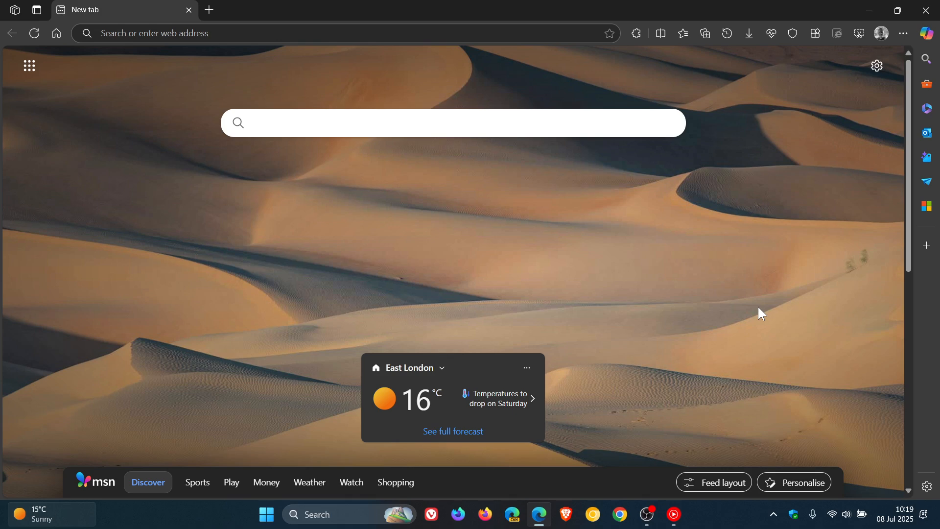
mouse_move(759, 306)
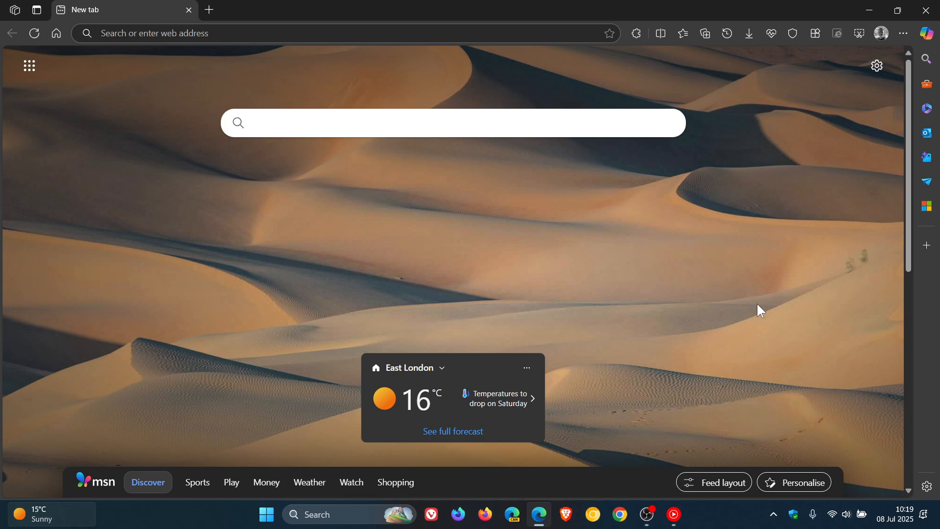
left_click(903, 33)
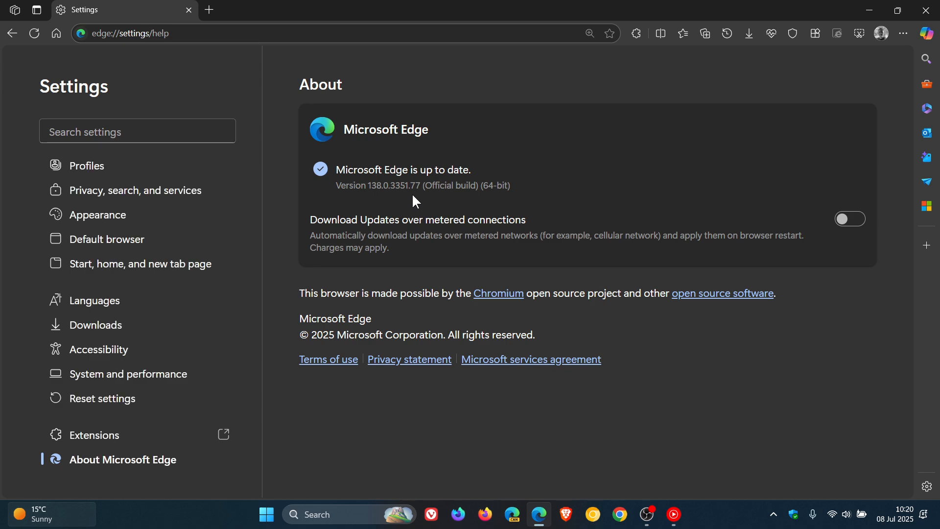
mouse_move(500, 132)
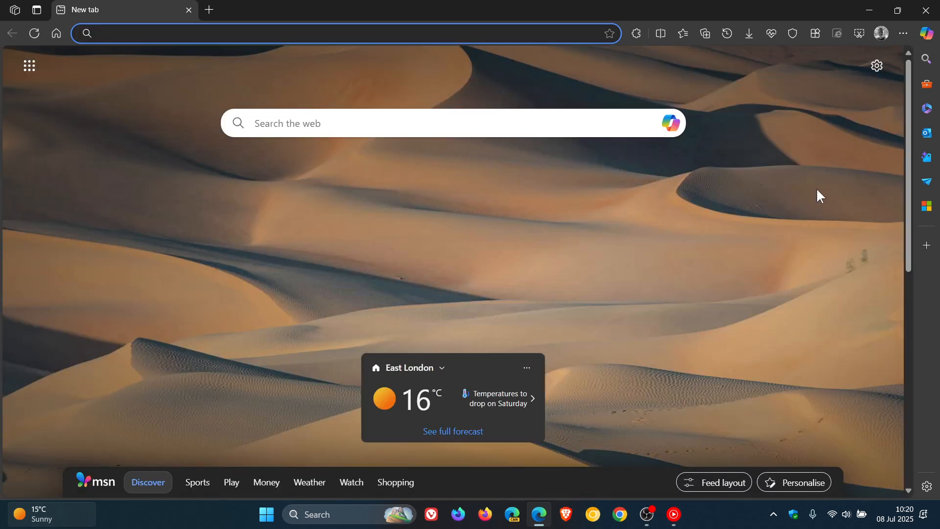
left_click(902, 33)
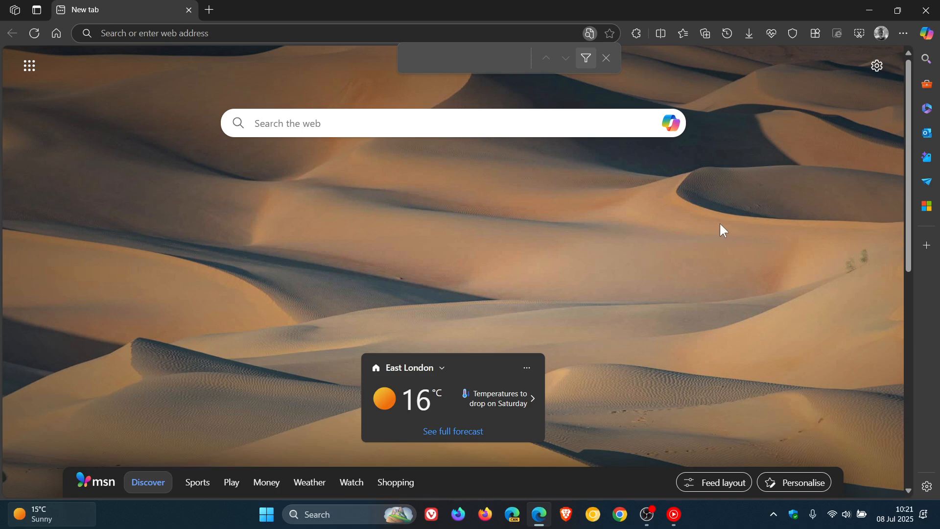
mouse_move(686, 97)
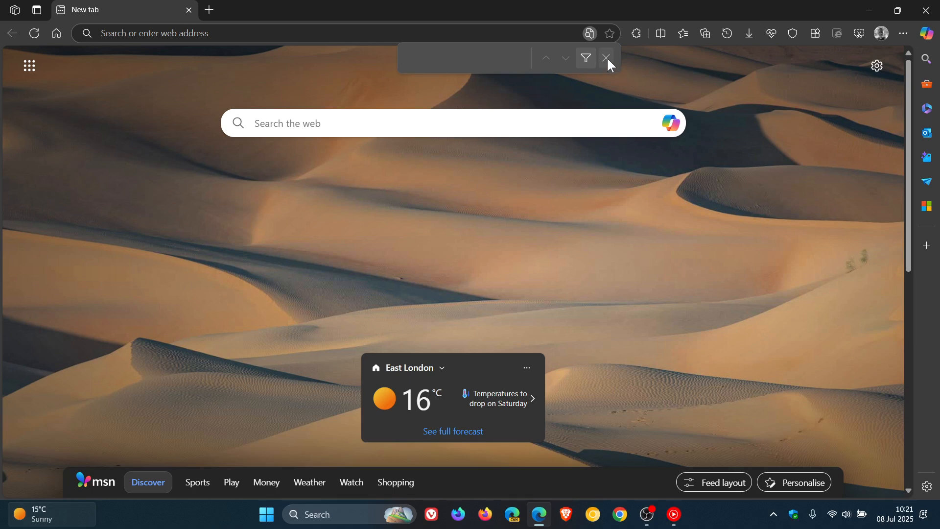
left_click(607, 58)
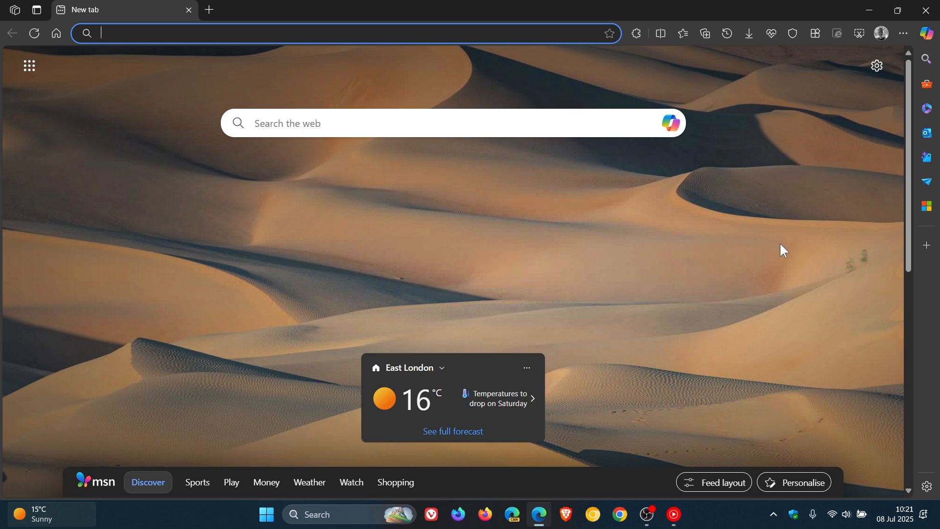
mouse_move(785, 247)
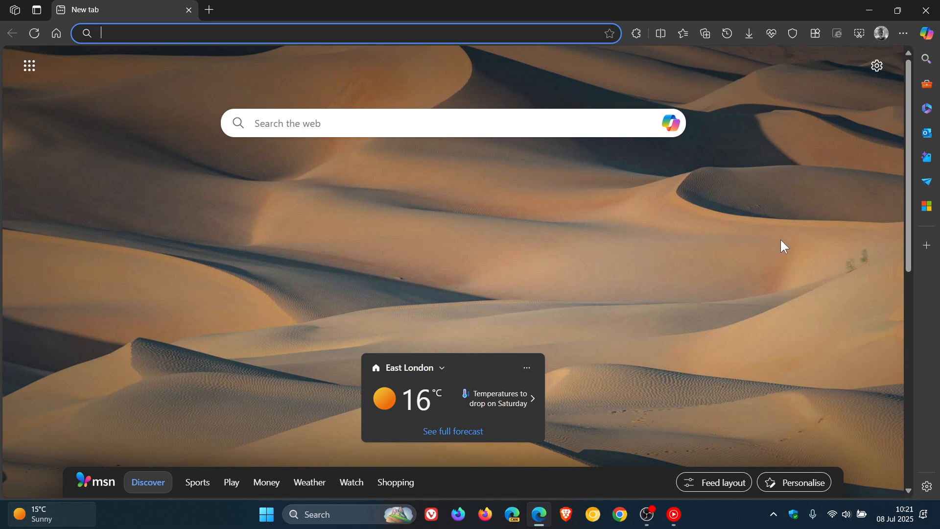